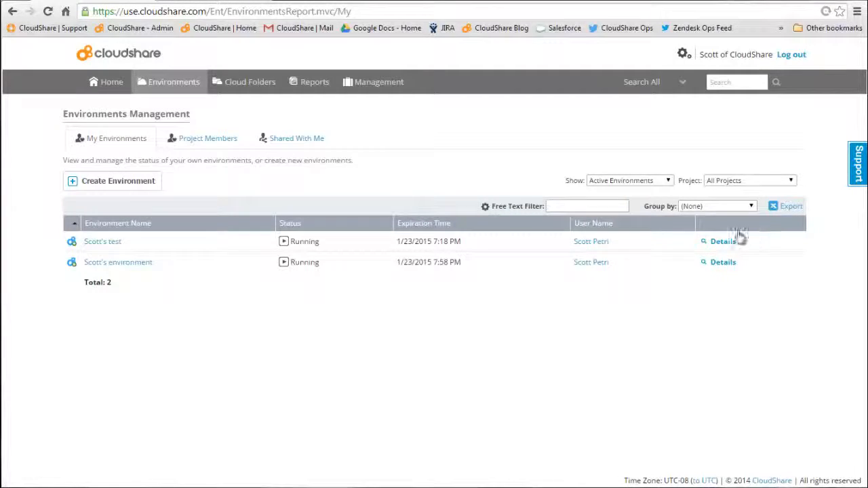
Show the Scott's test environment details with its VMs list (Dynamics CRM and Exchange servers) in view
left_click(723, 241)
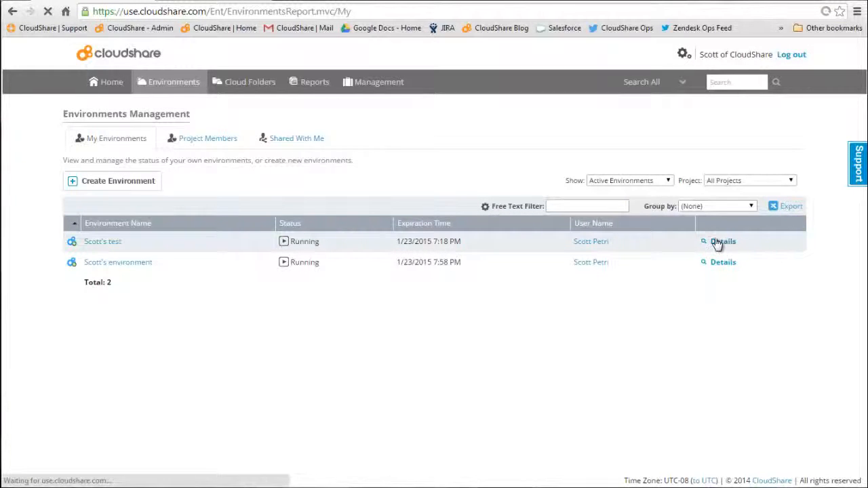
left_click(723, 241)
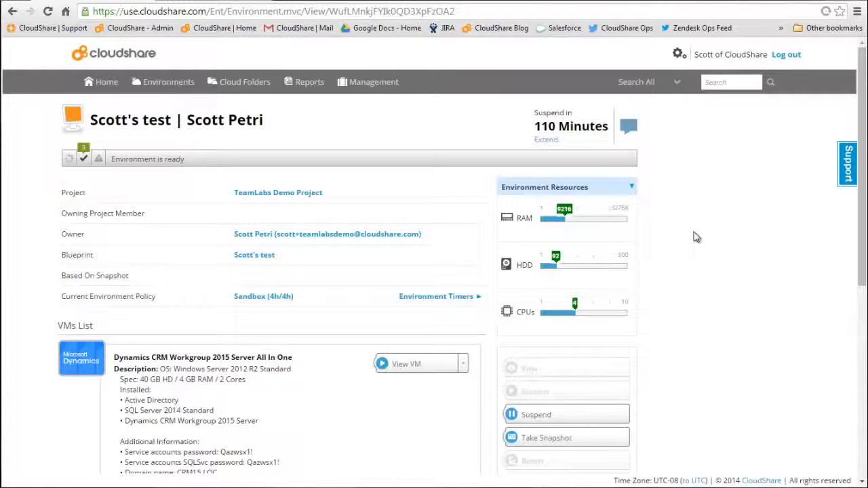
mouse_move(683, 353)
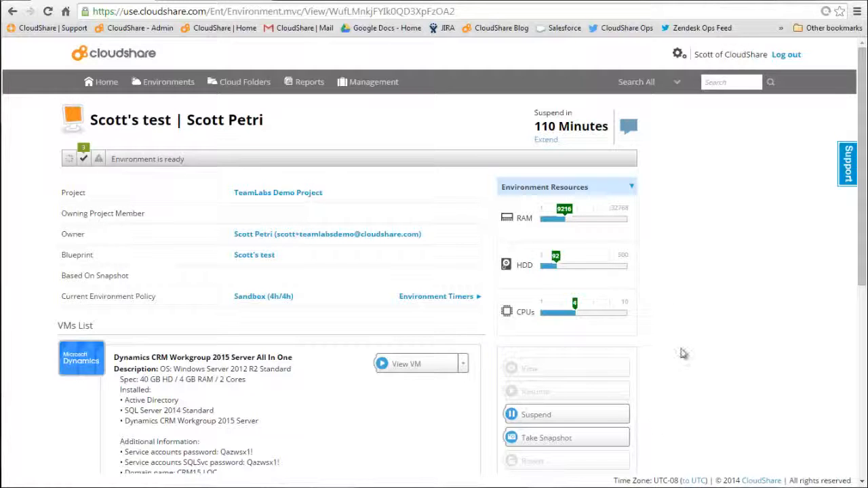
scroll("down", 3)
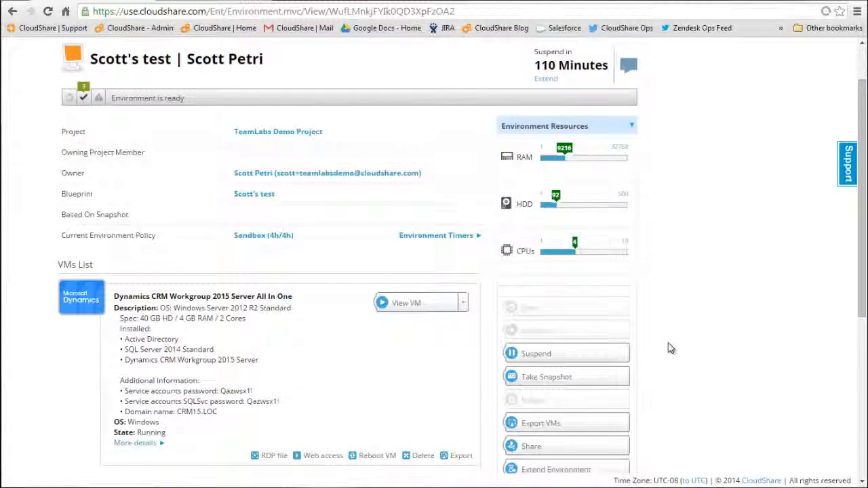
scroll("down", 3)
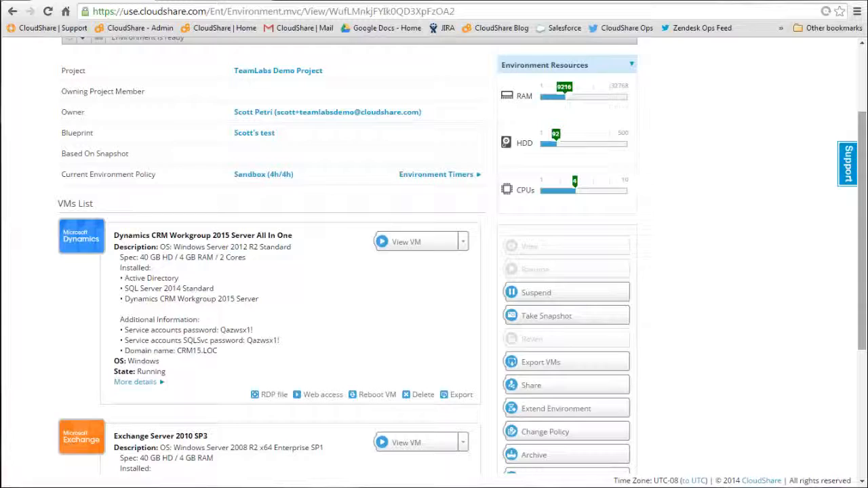
scroll("down", 3)
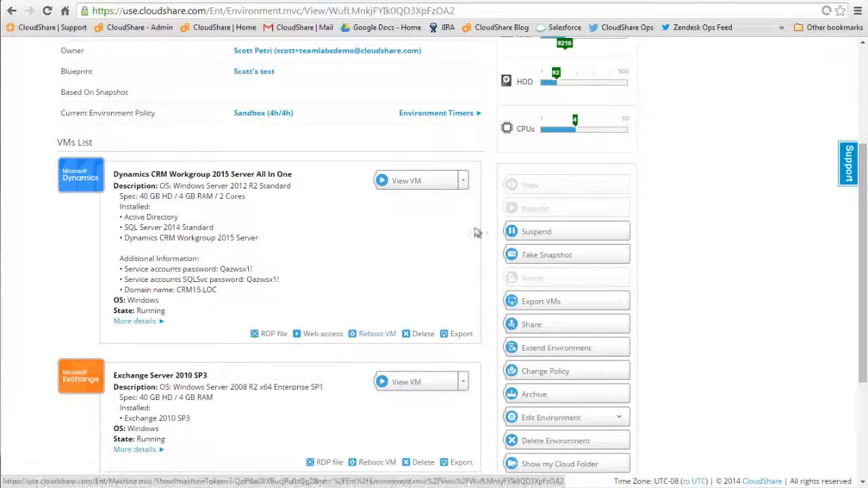
left_click(405, 180)
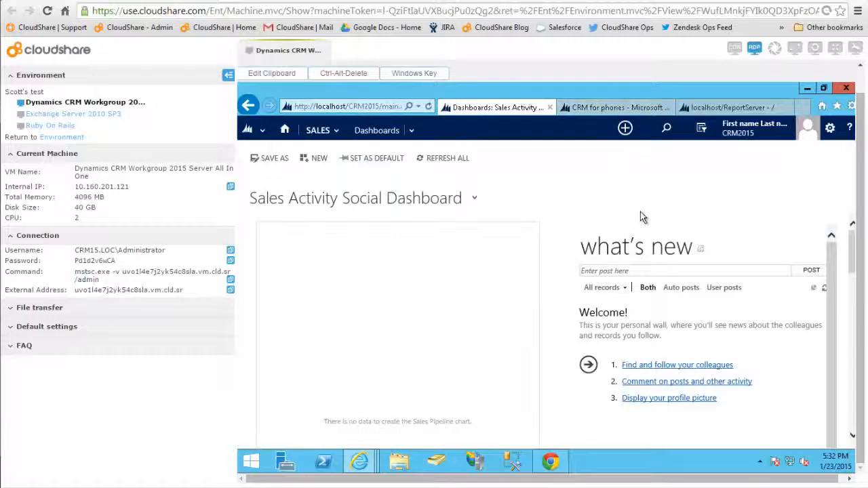
mouse_move(625, 226)
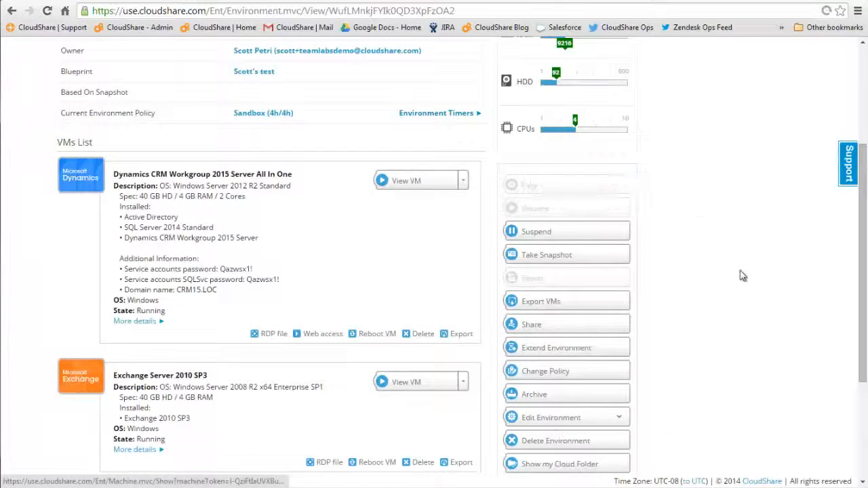
Submit a snapshot of the environment named '1st snapshot', leaving it busy snapshotting
left_click(547, 255)
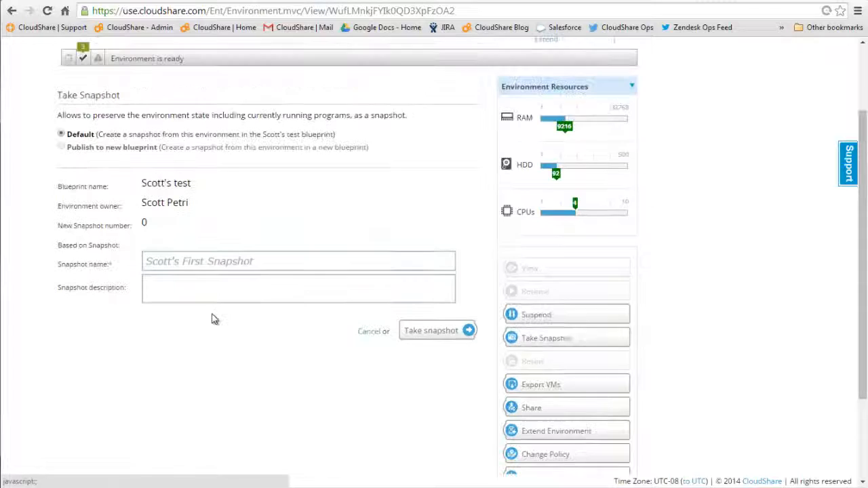
left_click(298, 261)
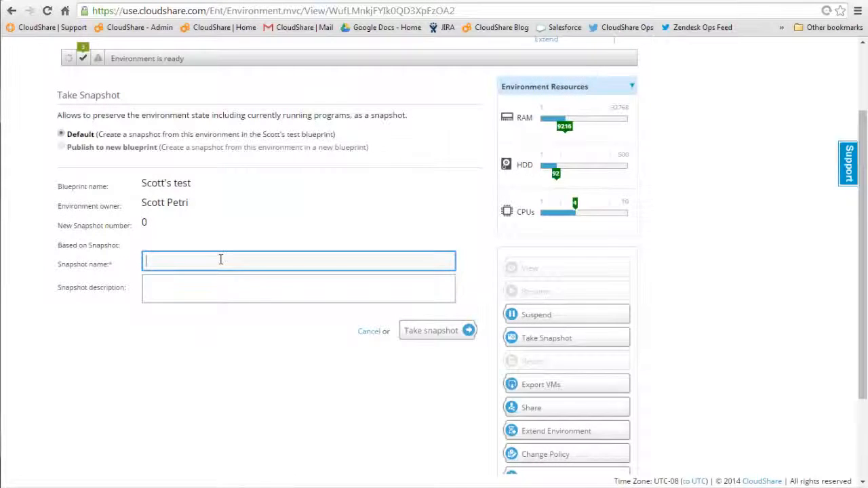
type("1st")
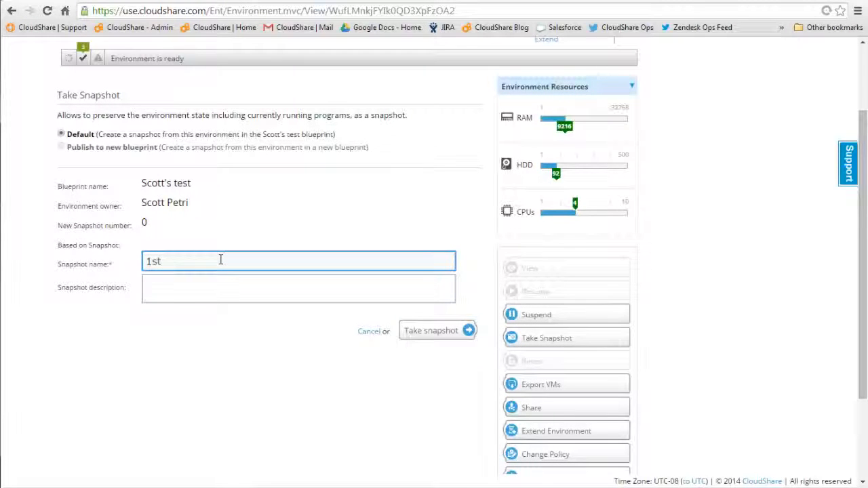
type("snapshot")
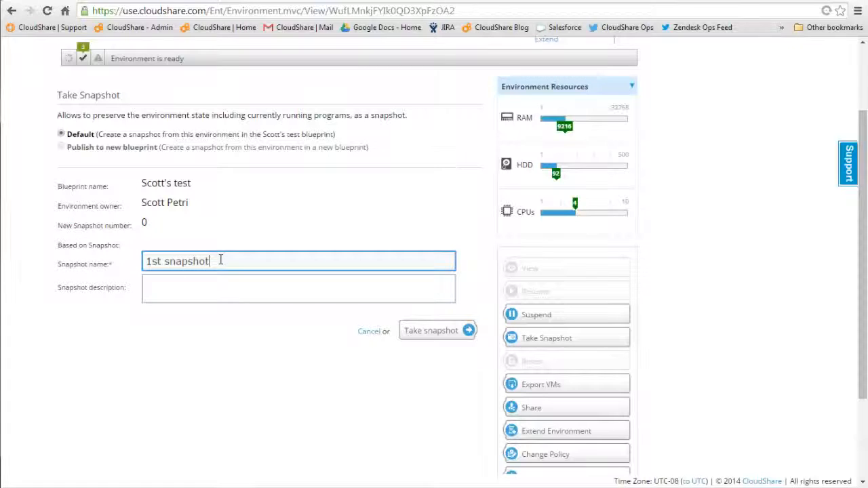
left_click(431, 331)
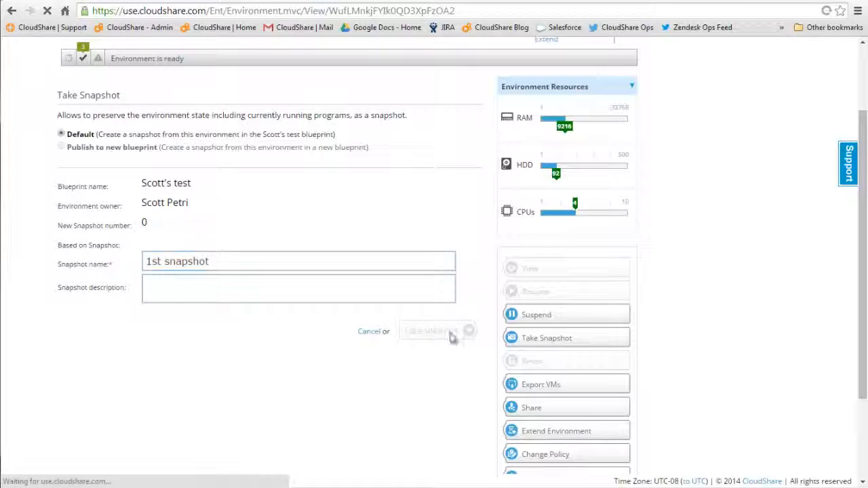
left_click(434, 331)
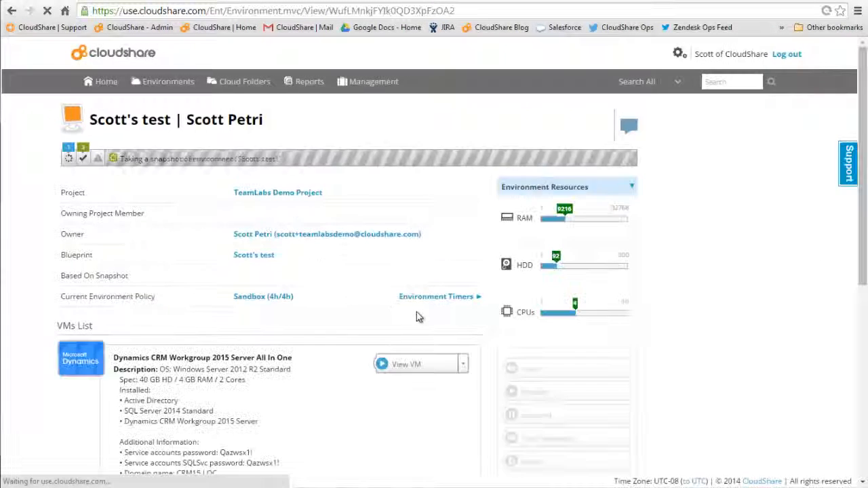
left_click(168, 81)
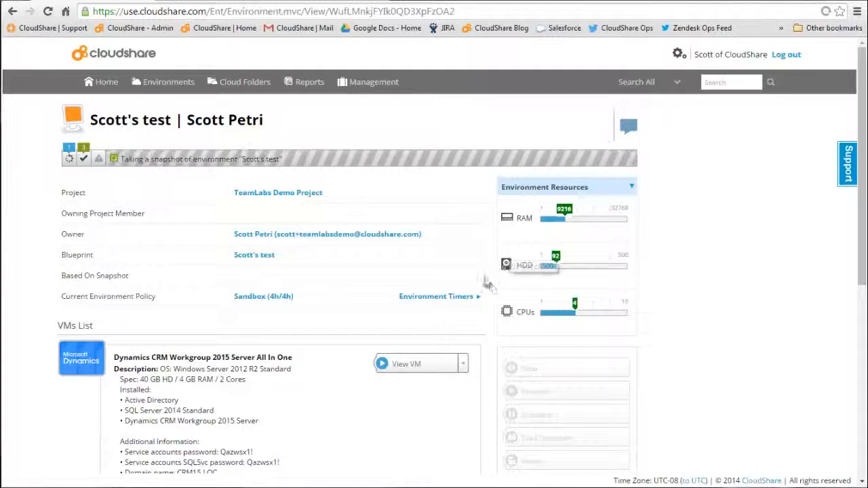
Begin a new environment built from My Projects' environment templates
left_click(168, 82)
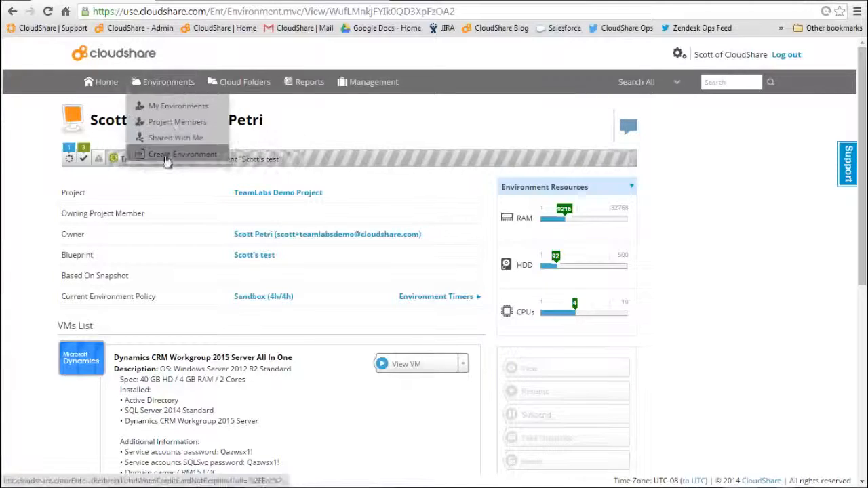
left_click(182, 154)
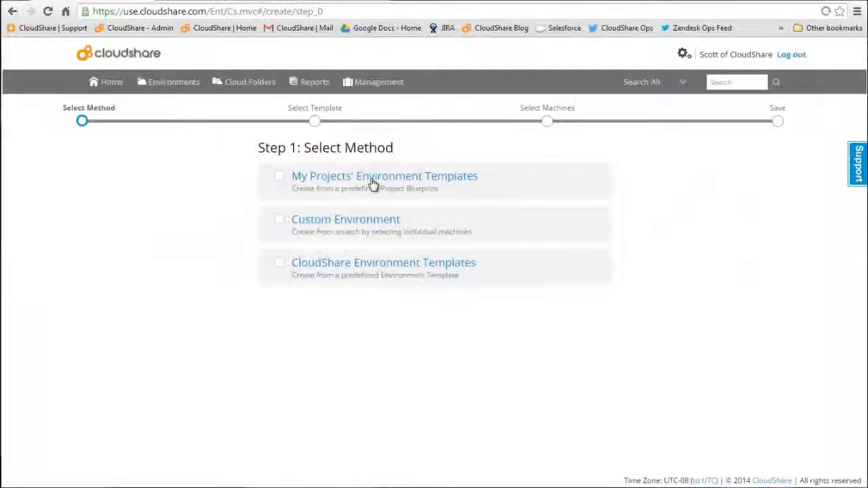
left_click(279, 176)
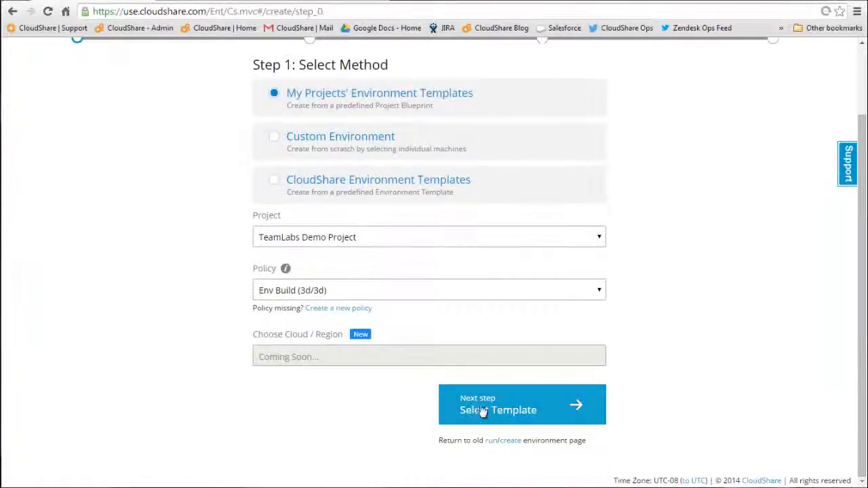
left_click(521, 405)
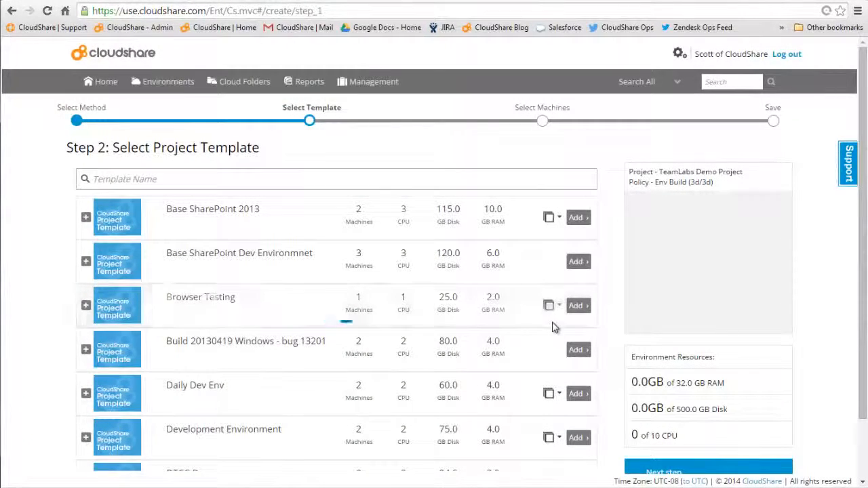
Add the Browser Testing template at a chosen version and save the new environment
left_click(559, 305)
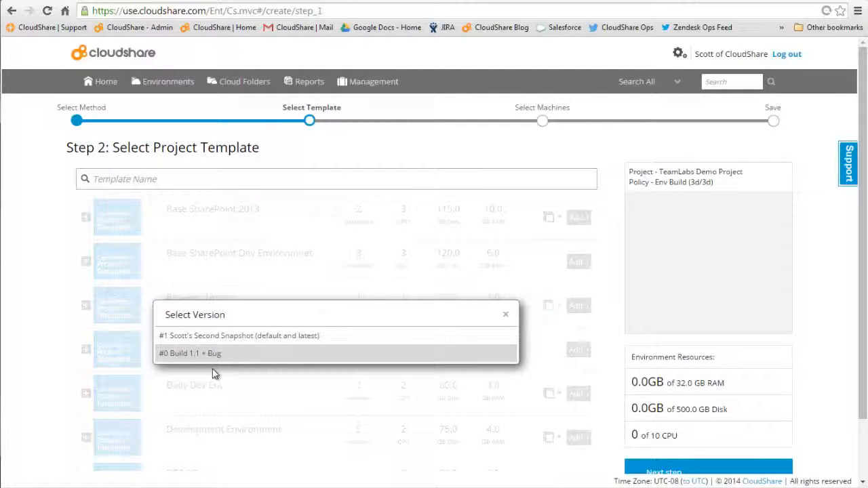
mouse_move(513, 320)
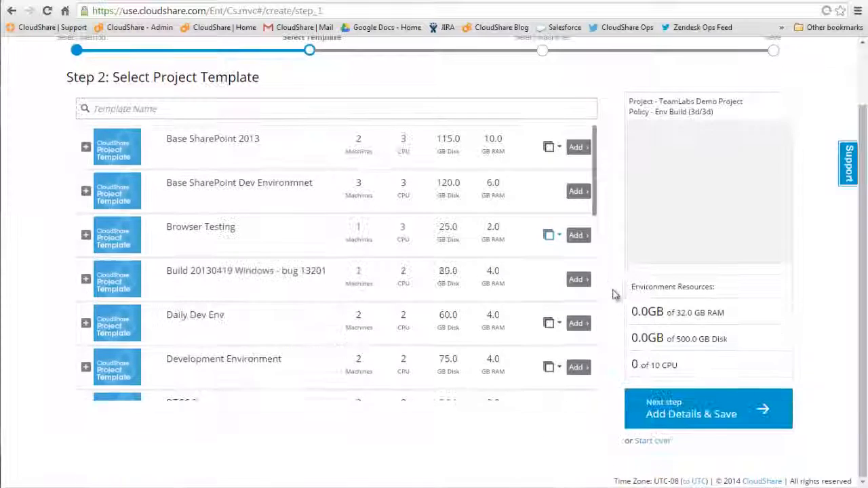
left_click(575, 236)
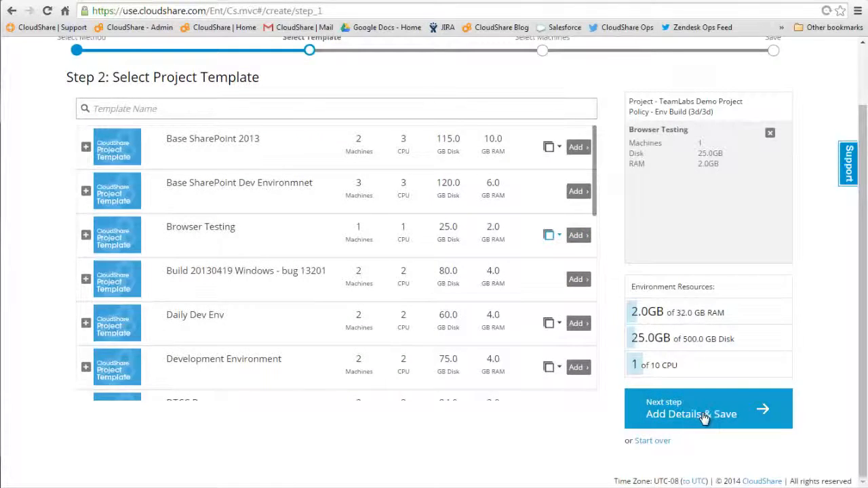
left_click(708, 409)
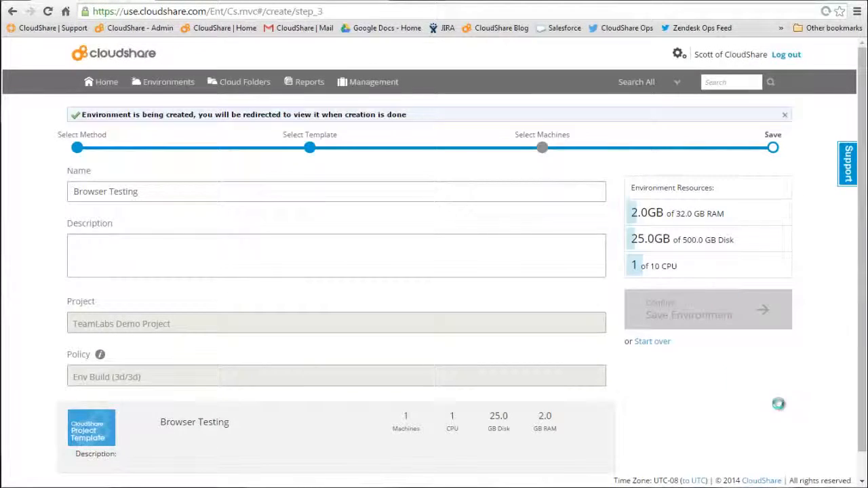